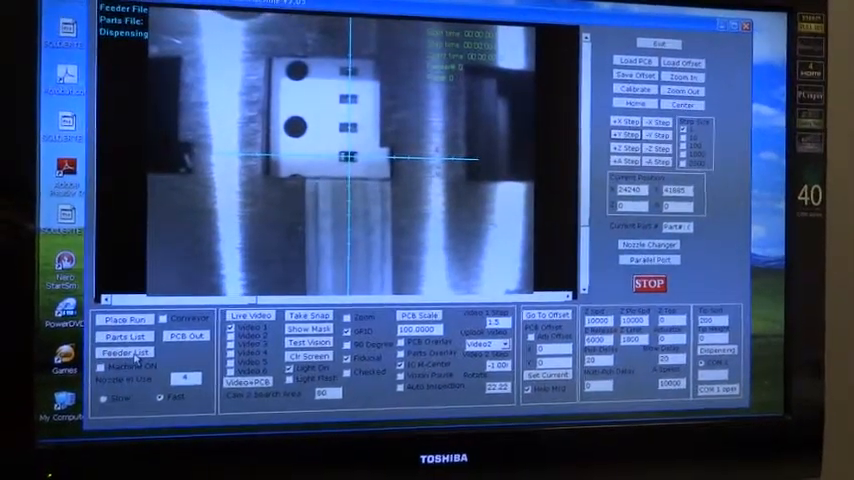
Add a new feeder to the Feeder List at the camera's current X, Y, Z position
left_click(124, 352)
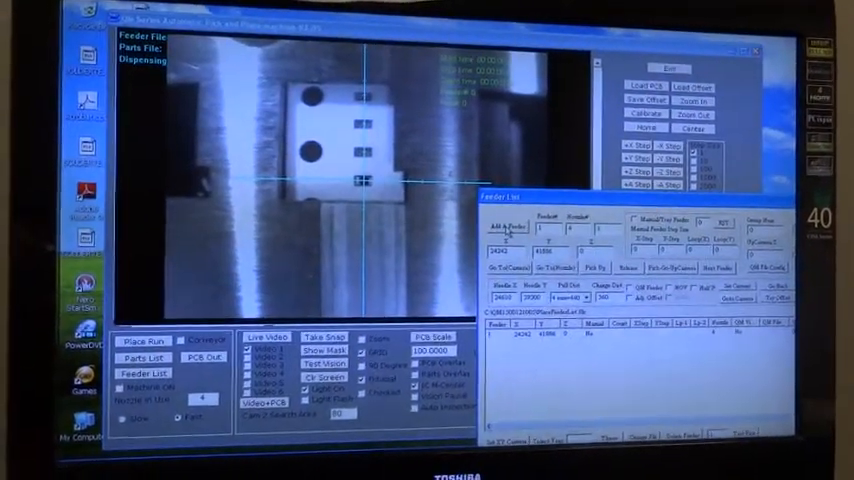
left_click(500, 224)
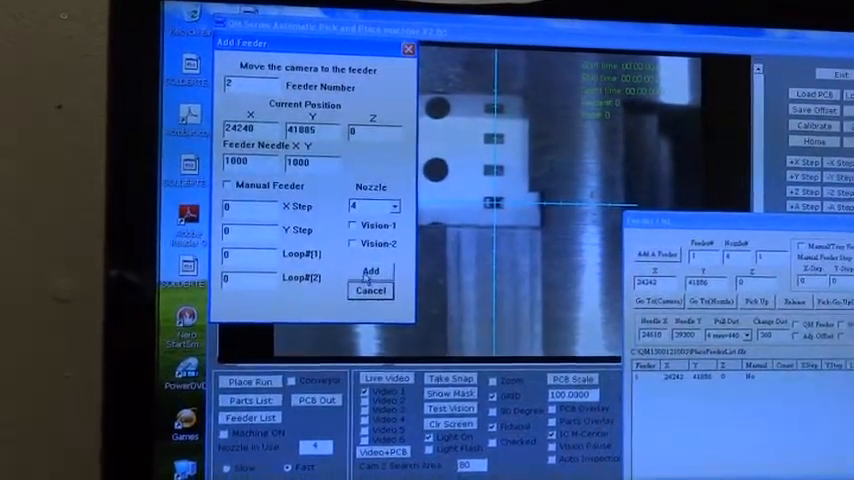
left_click(372, 272)
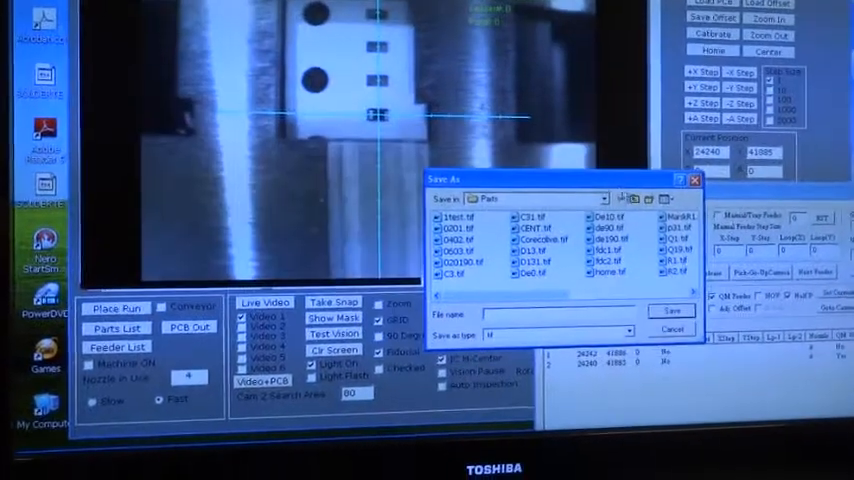
Save the part snapshot as 0402, overwriting the existing 0402 image file
left_click(612, 174)
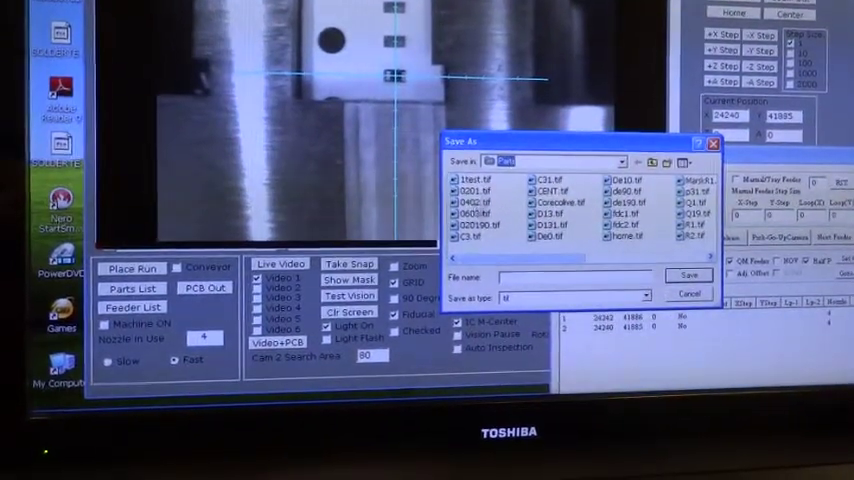
left_click(474, 194)
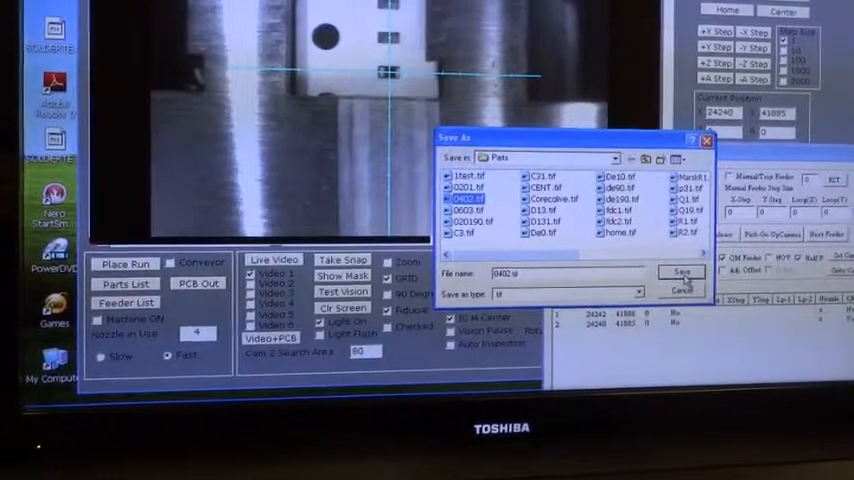
left_click(680, 272)
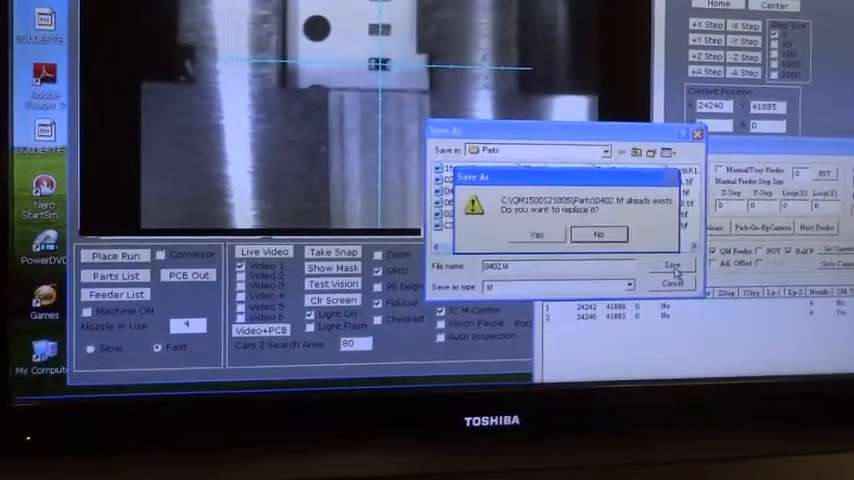
left_click(536, 234)
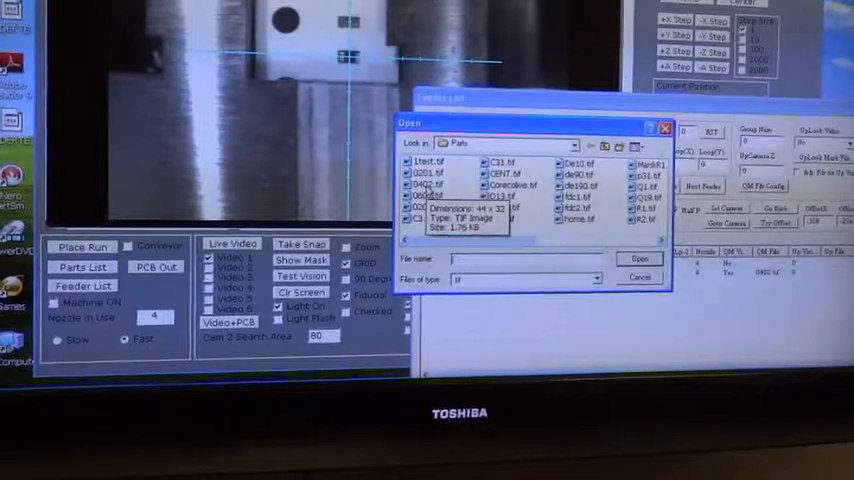
Attach 0402.tif as the part image for the second feeder row
left_click(424, 198)
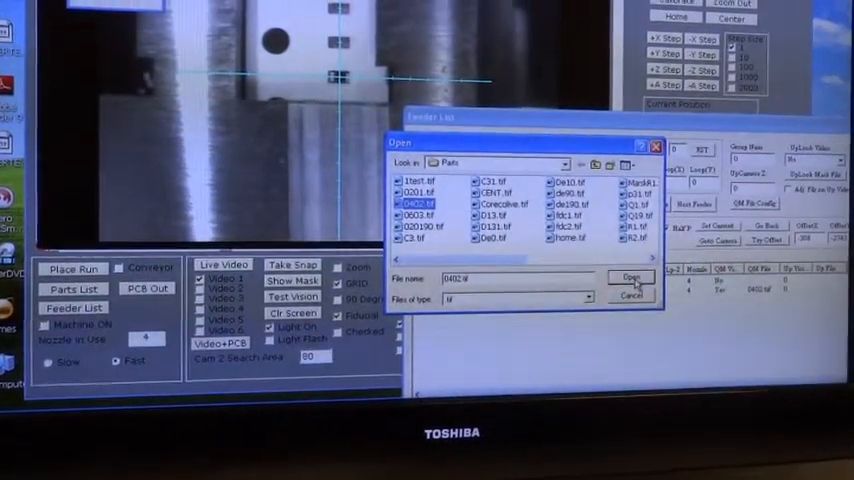
left_click(632, 276)
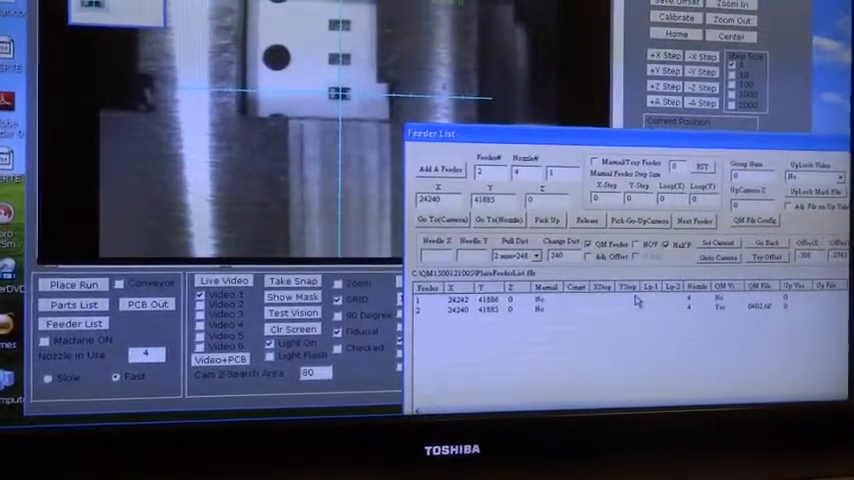